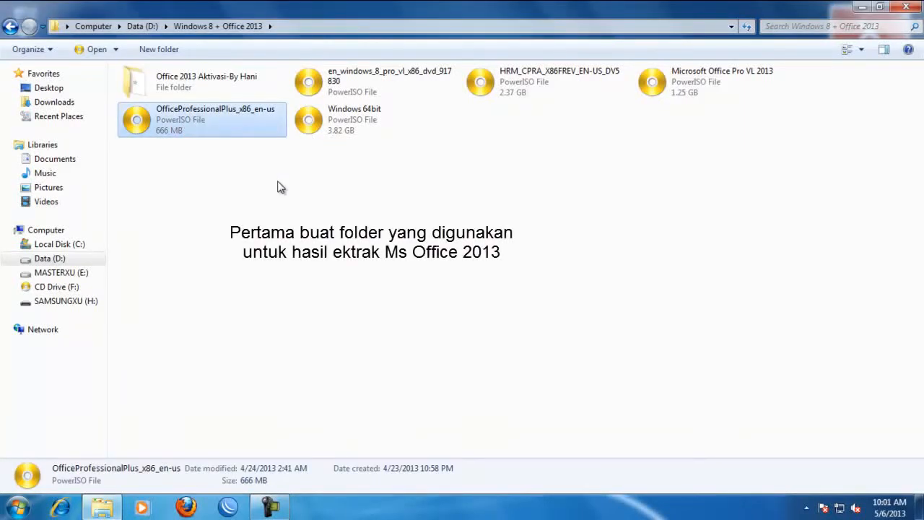
Create a folder named MS_Office_2013 in the Windows 8 + Office 2013 directory.
click(158, 50)
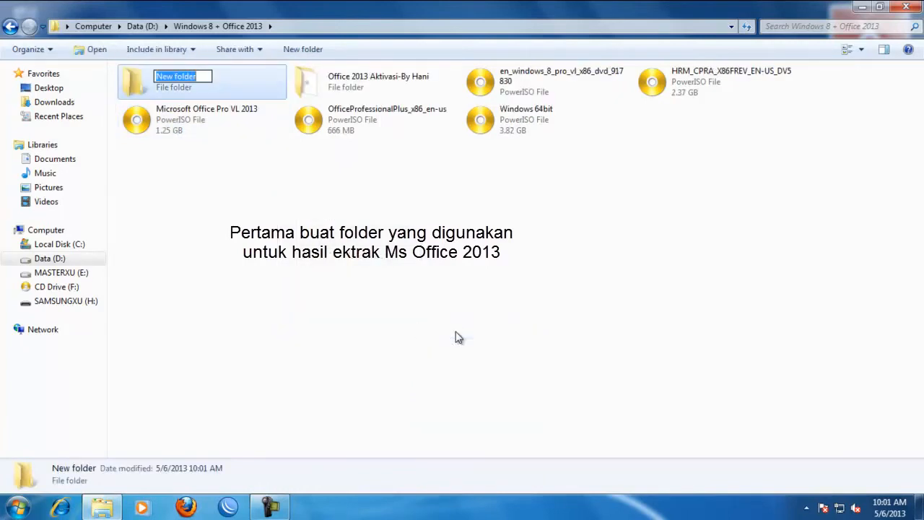
text(MS_Offic)
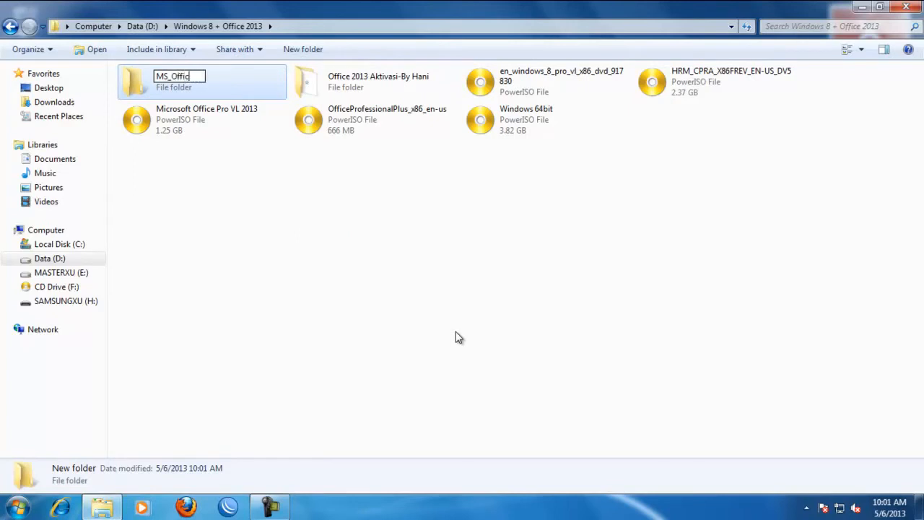
text(e_2013)
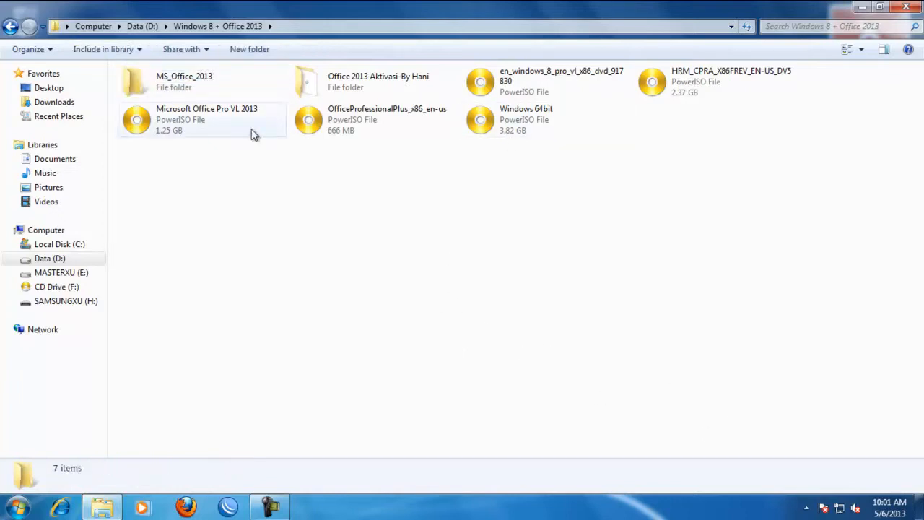
Extract all files of OfficeProfessionalPlus_x86_en-us into MS_Office_2013 with PowerISO, then close PowerISO.
click(373, 119)
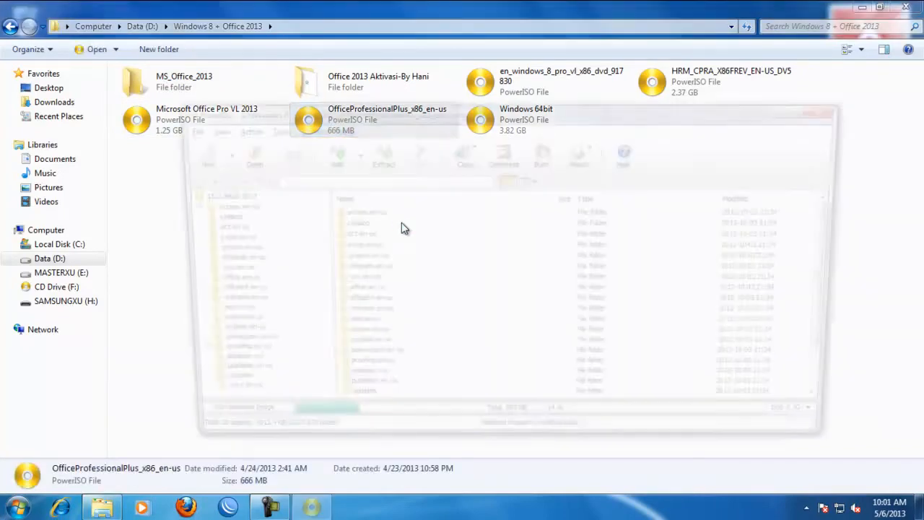
click(377, 152)
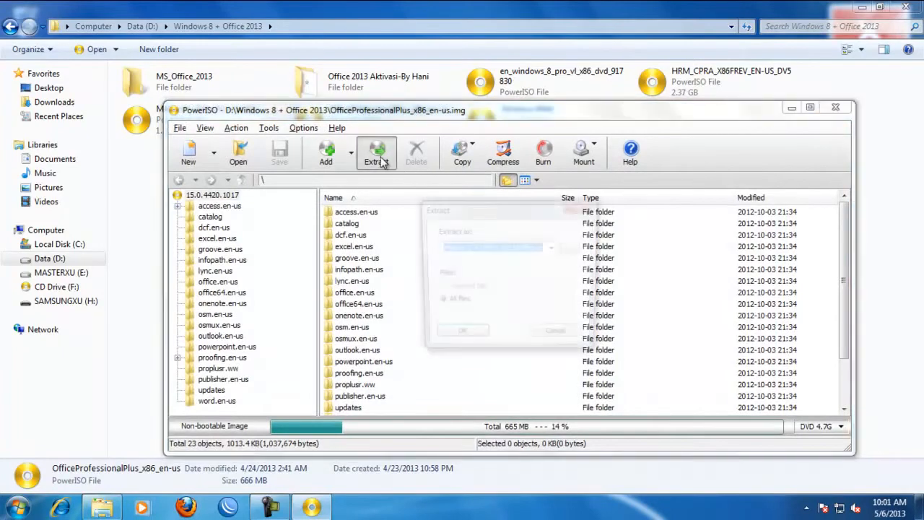
click(375, 148)
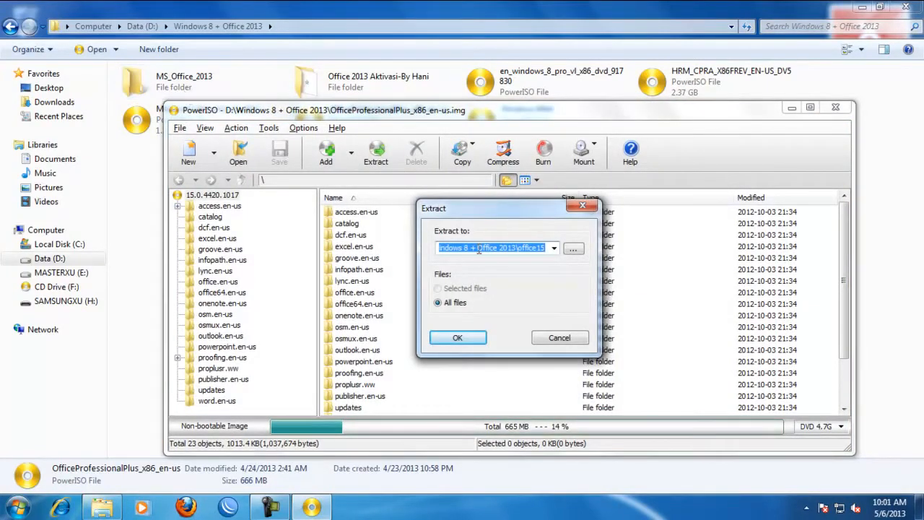
click(573, 248)
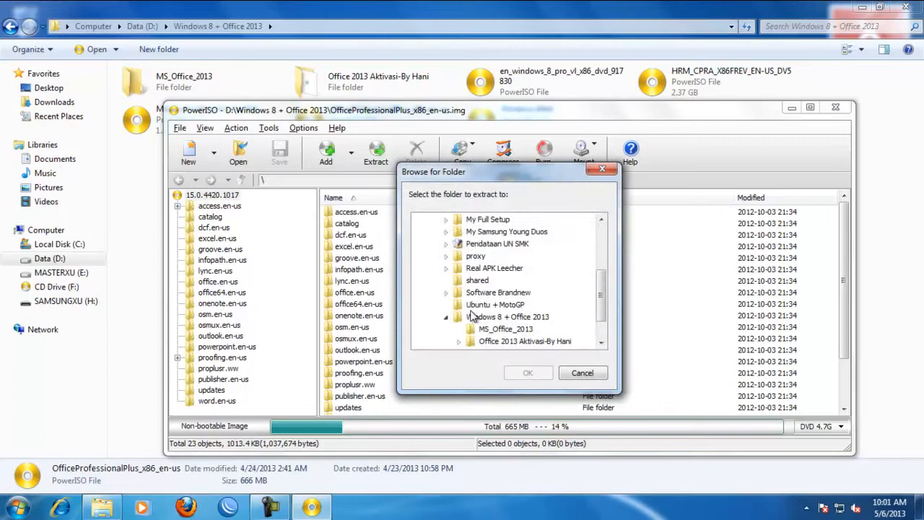
click(502, 329)
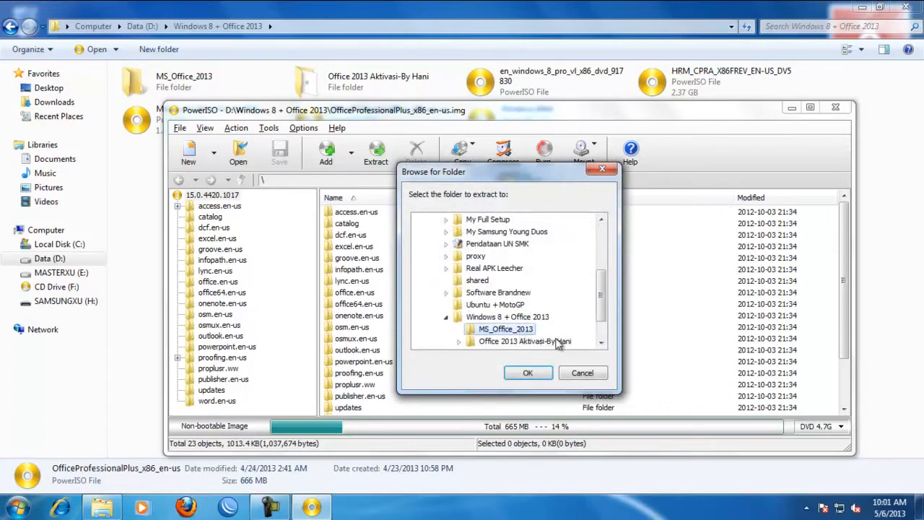
click(528, 372)
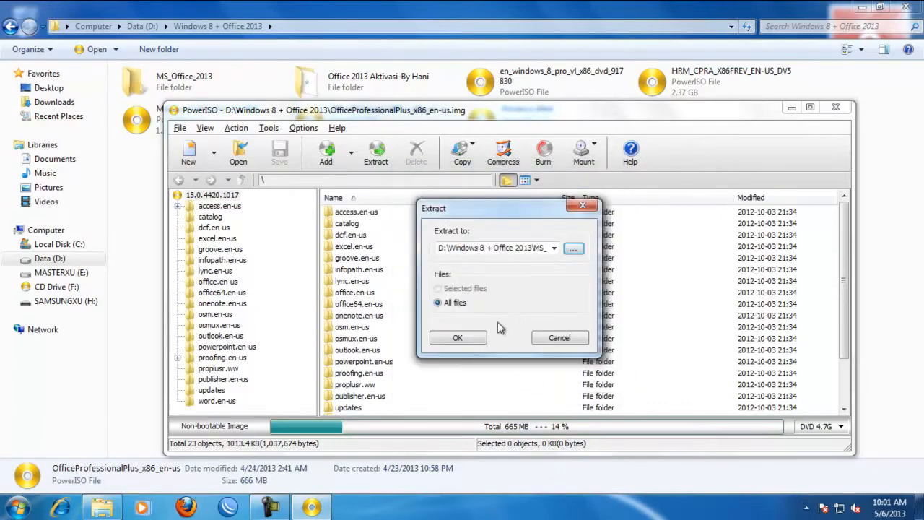
click(457, 337)
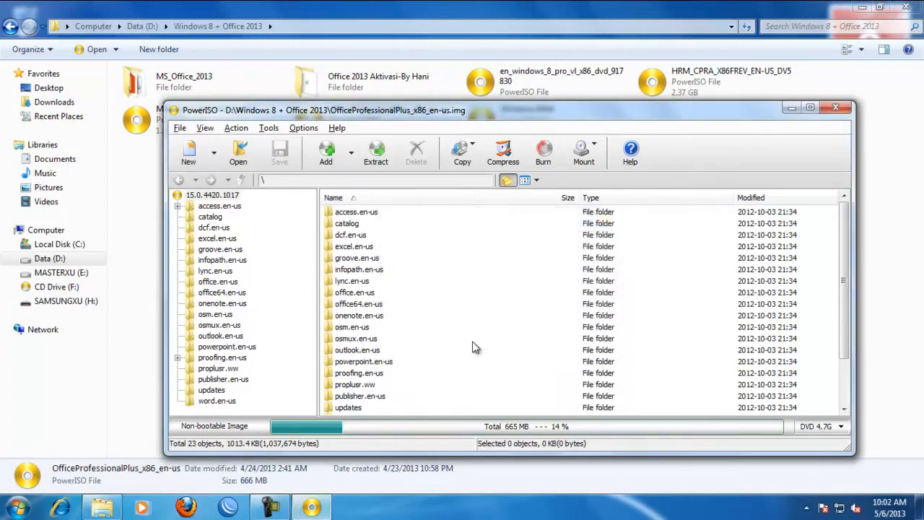
click(213, 195)
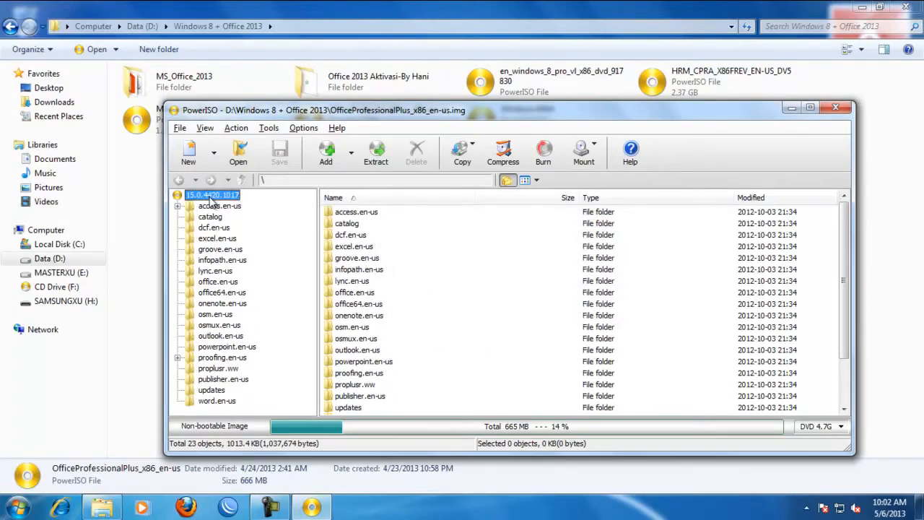
click(837, 106)
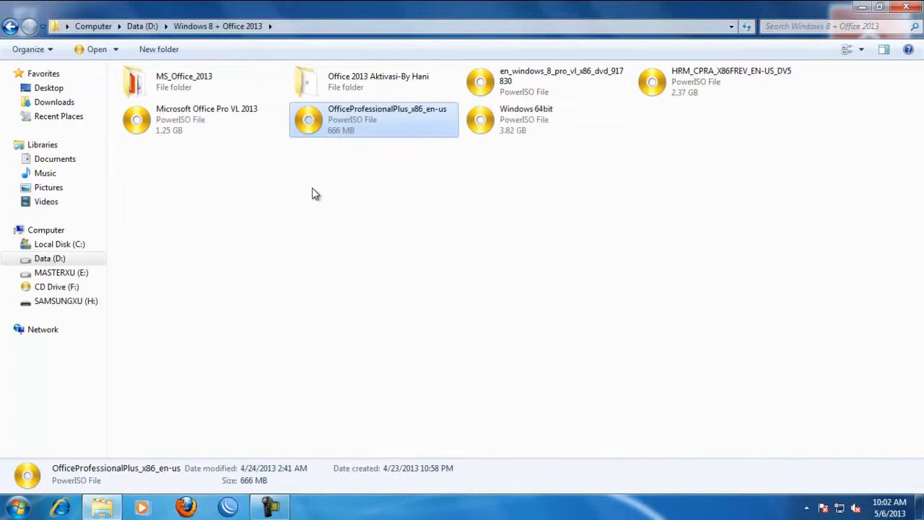
Rename proplusr.ww to proplus.ww, and inside it proprww to propsww and proprww2 to propsww2.
double_click(185, 80)
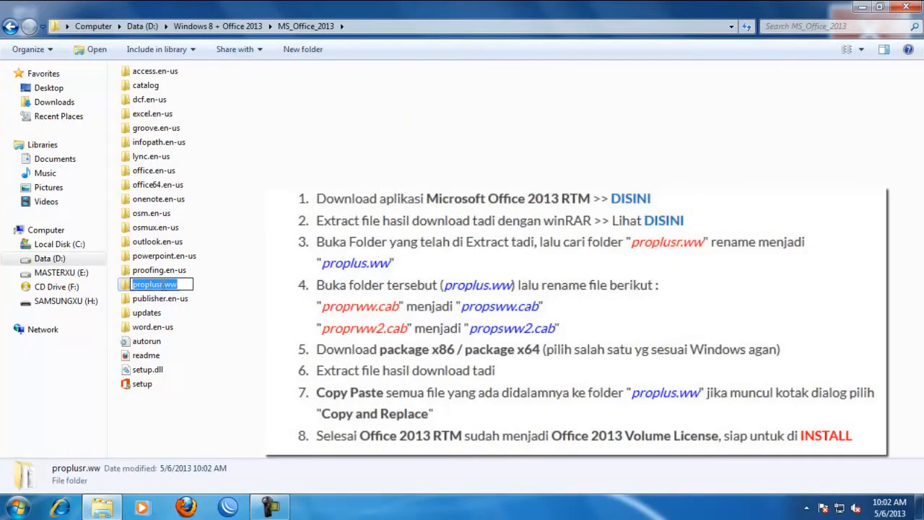
click(202, 303)
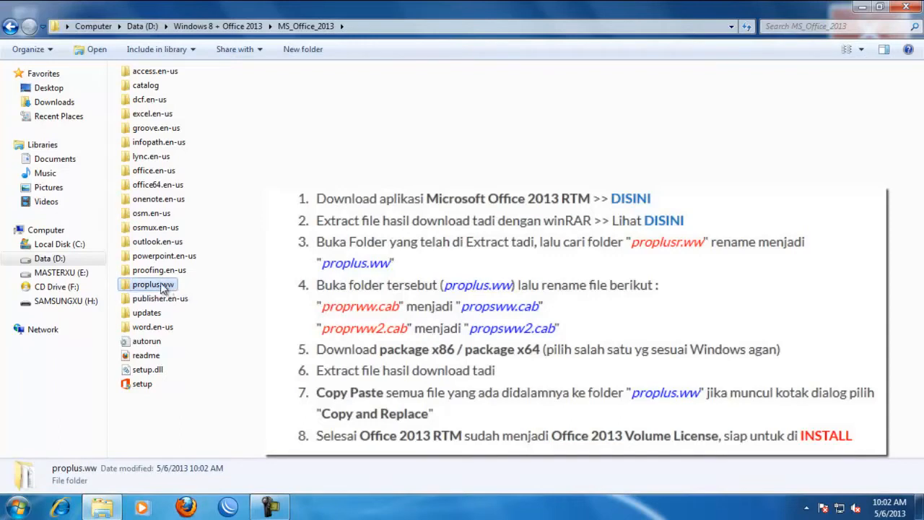
double_click(152, 284)
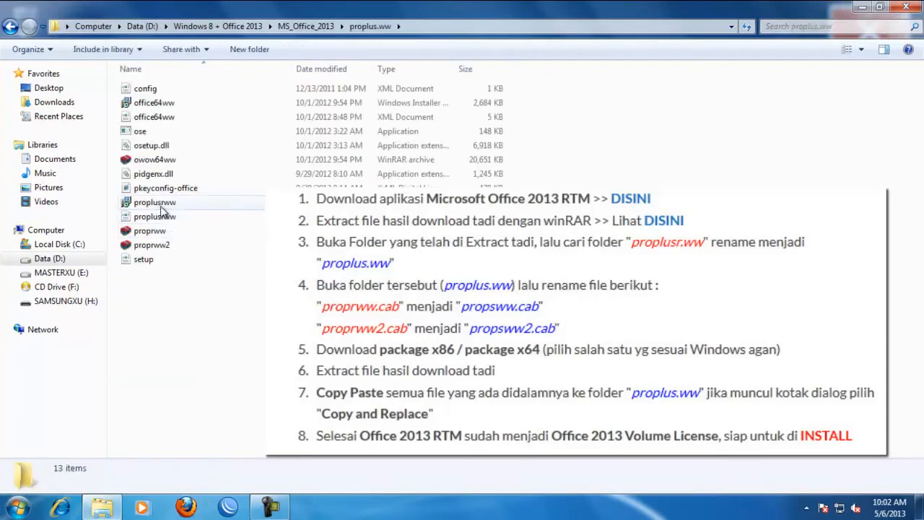
click(153, 202)
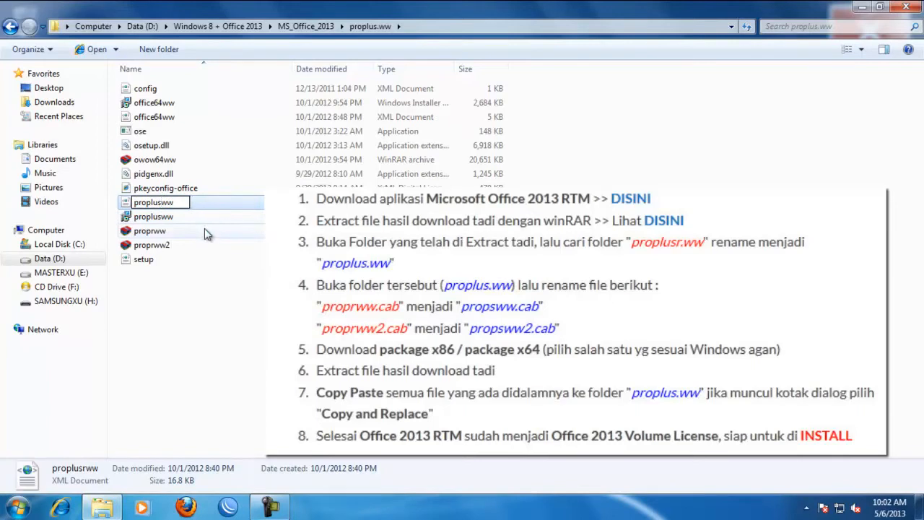
click(148, 230)
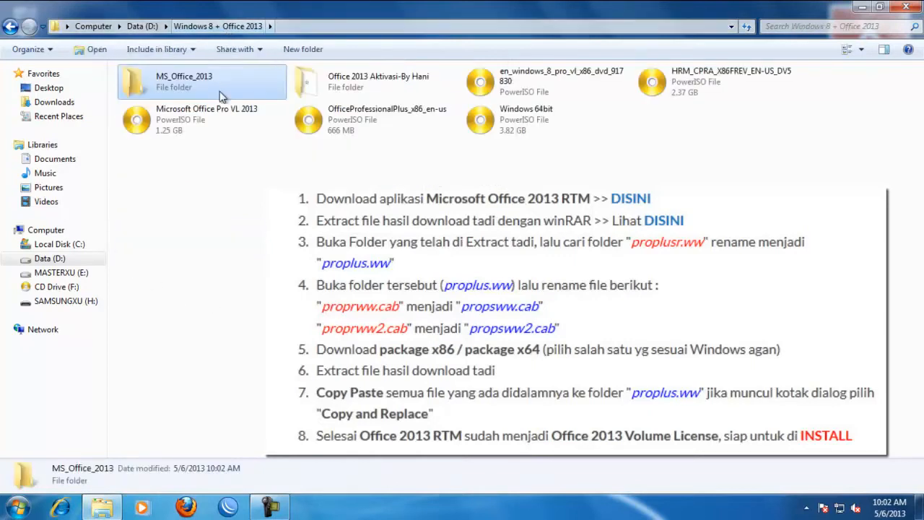
Paste the x86 package files from Office 2013 Aktivasi-By Hani into proplus.ww, replacing existing files.
double_click(360, 81)
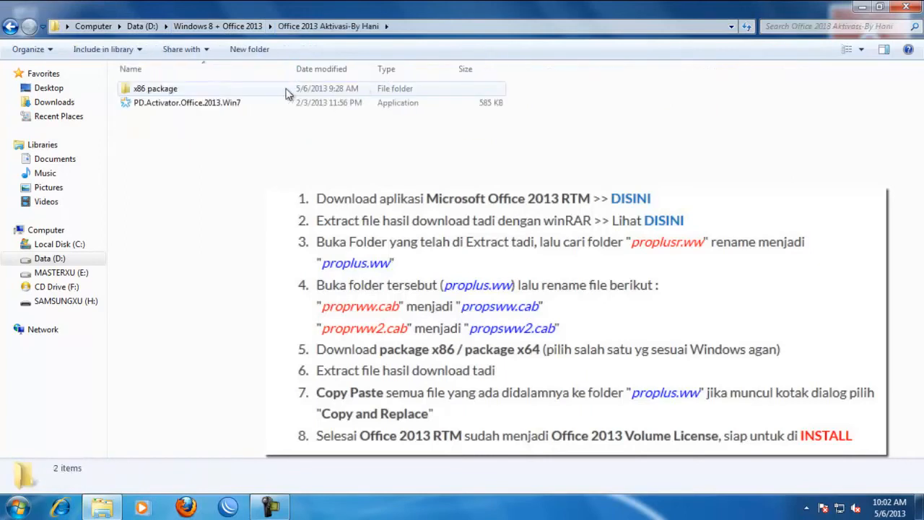
double_click(155, 88)
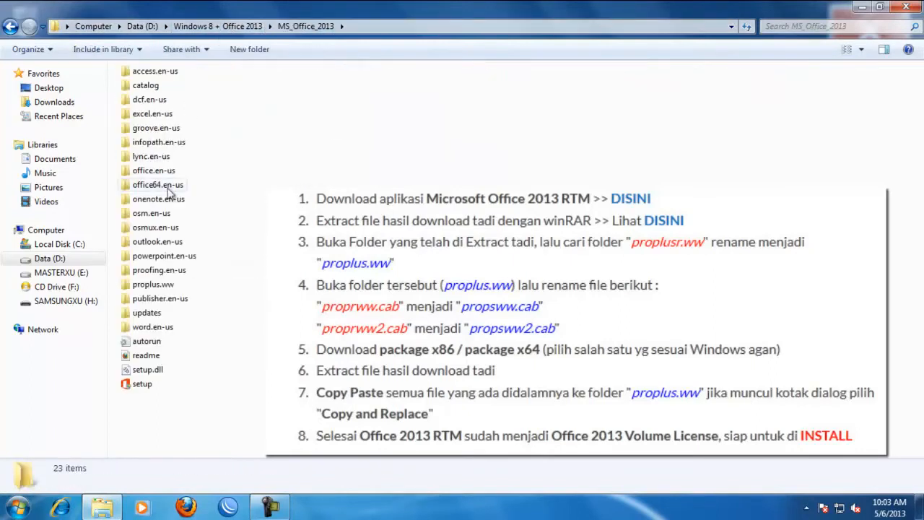
click(152, 284)
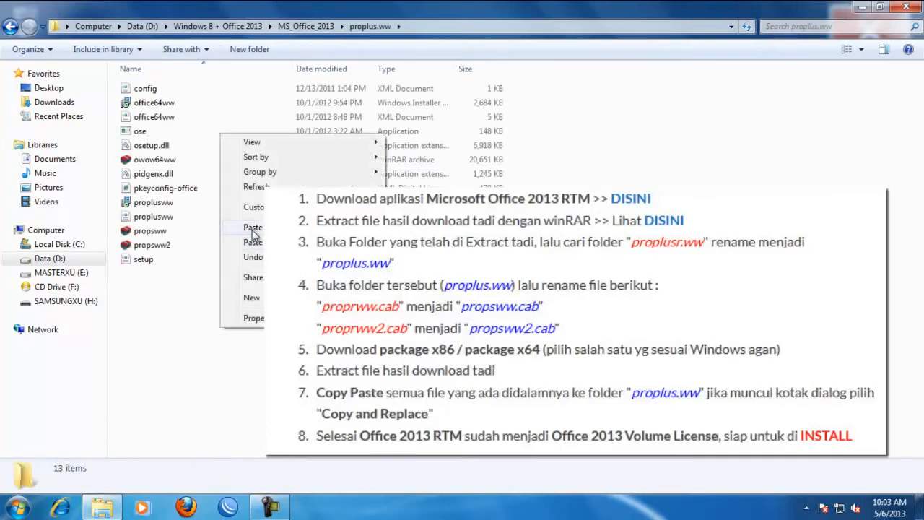
click(252, 227)
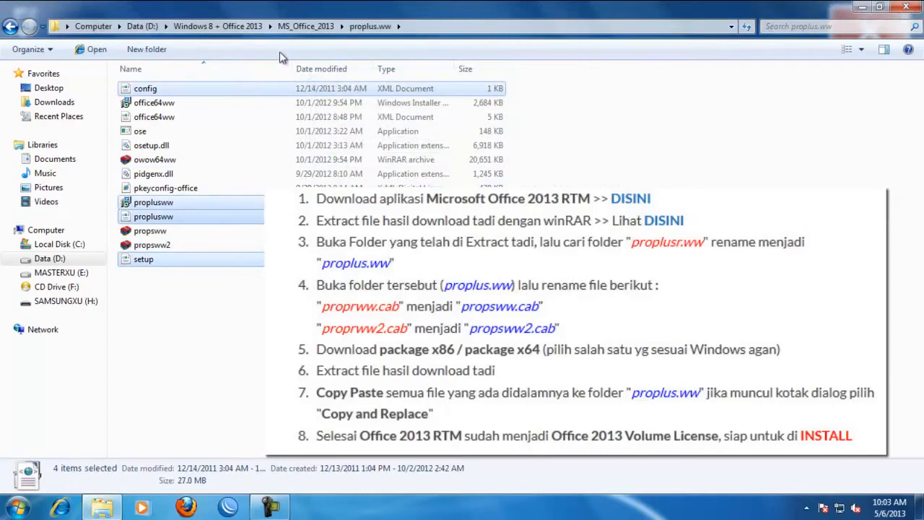
click(225, 26)
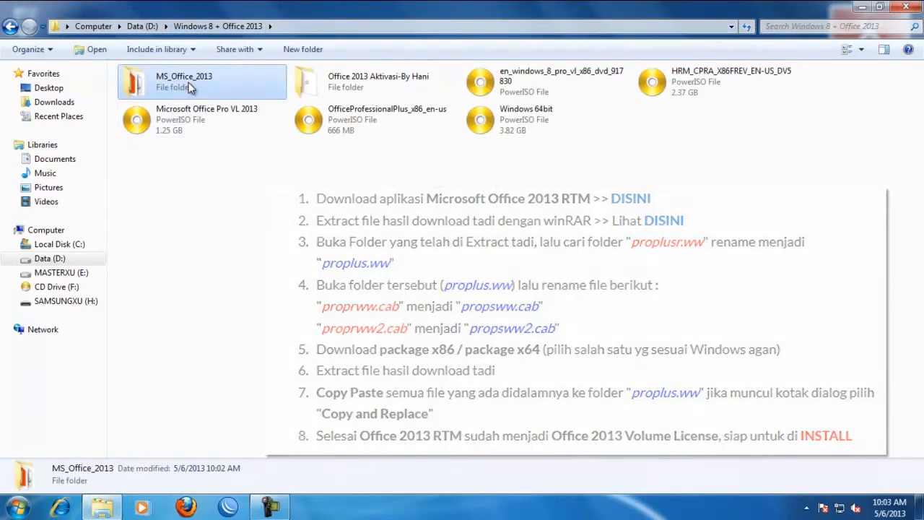
Launch Office setup from MS_Office_2013 and accept the license terms to start installing.
double_click(183, 81)
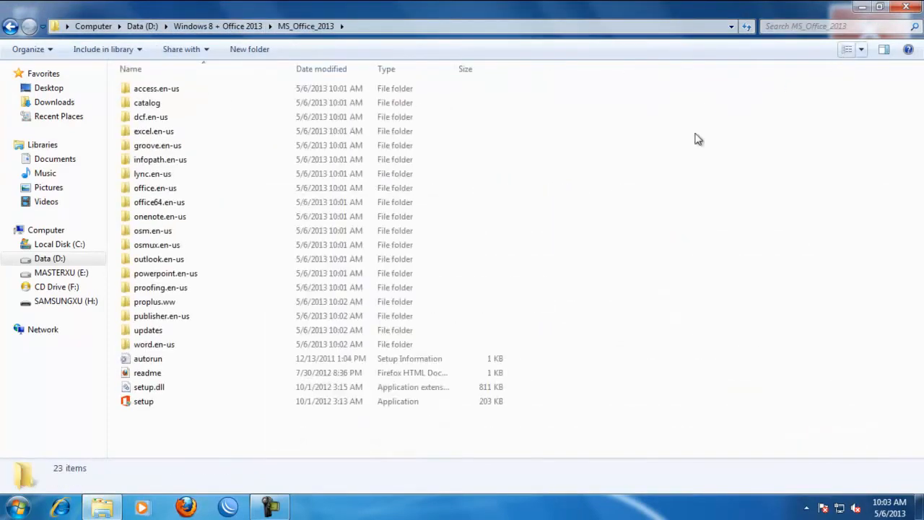
click(854, 49)
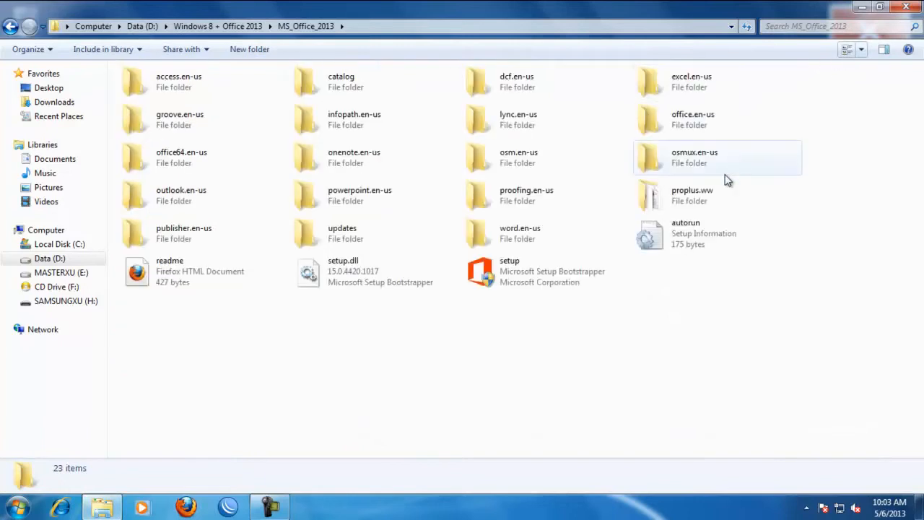
click(509, 271)
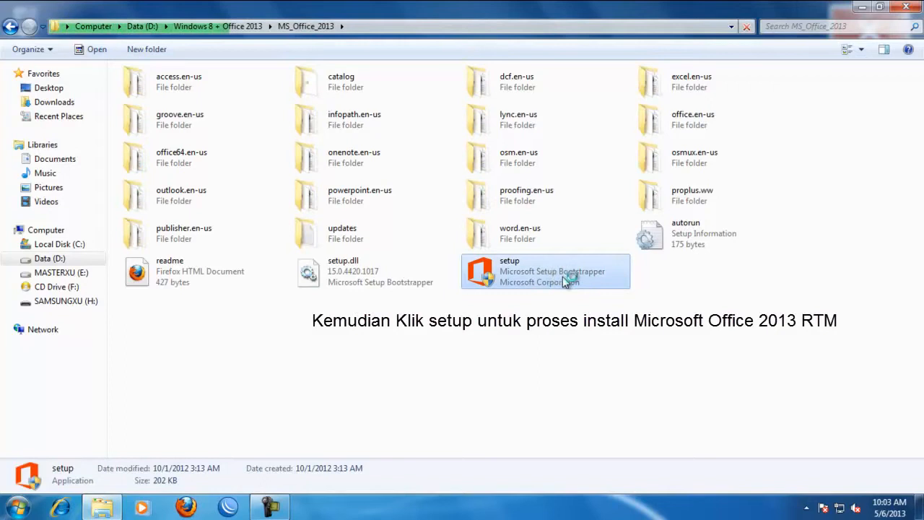
double_click(538, 272)
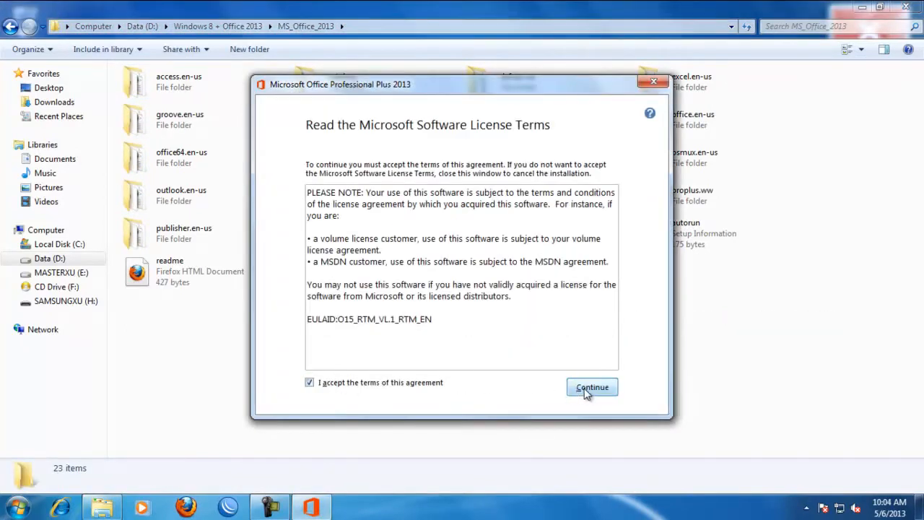
click(593, 386)
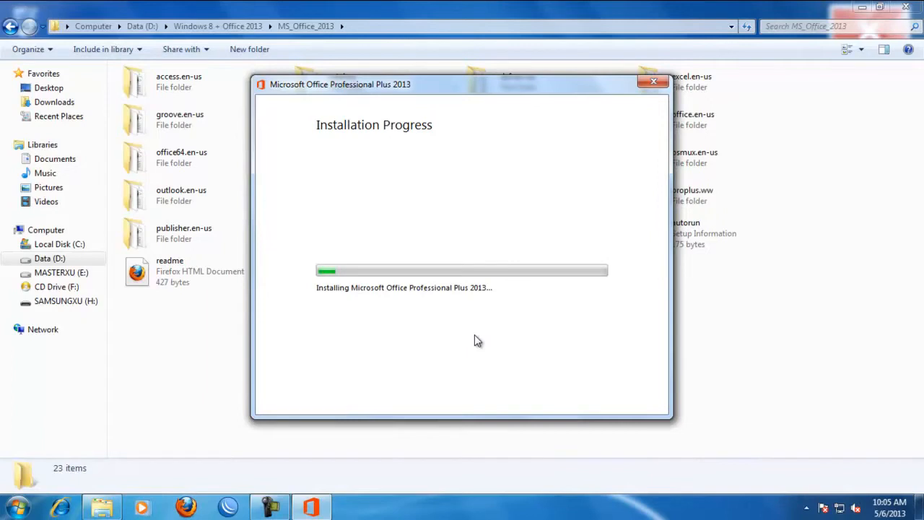
mouse_move(870, 412)
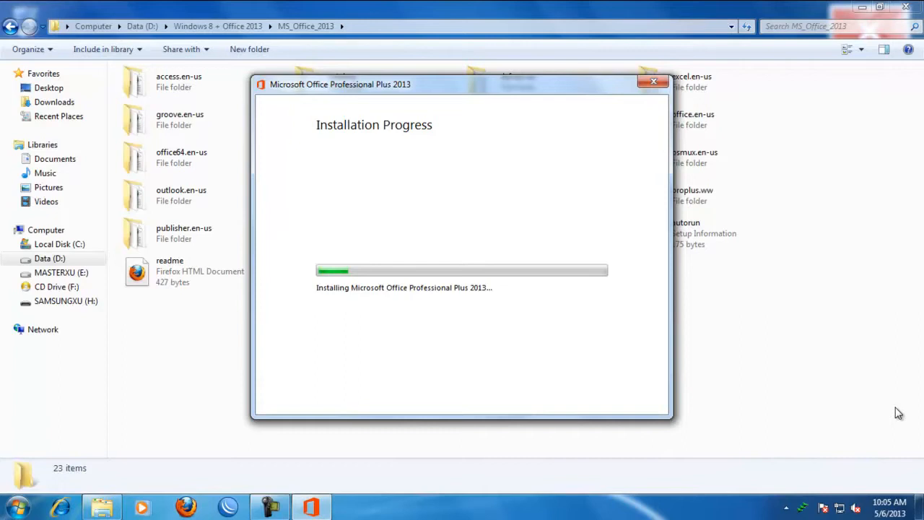
mouse_move(551, 404)
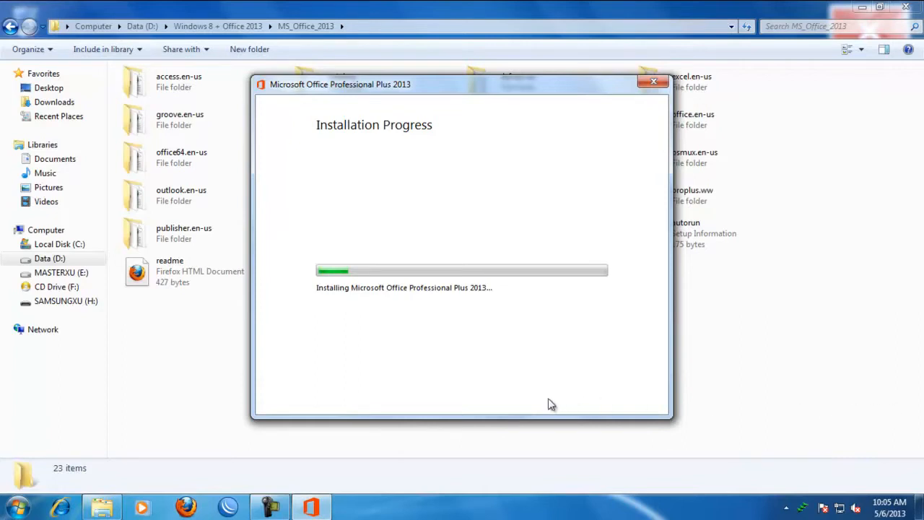
mouse_move(511, 386)
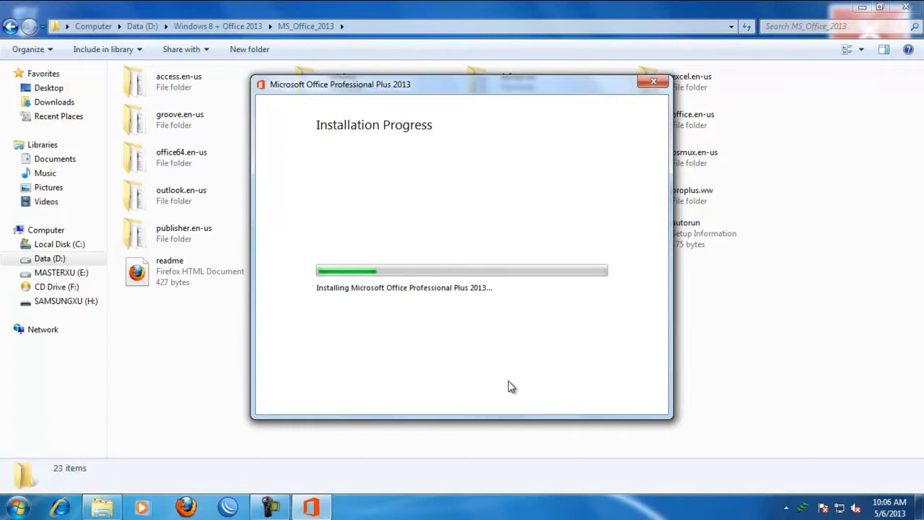
mouse_move(406, 329)
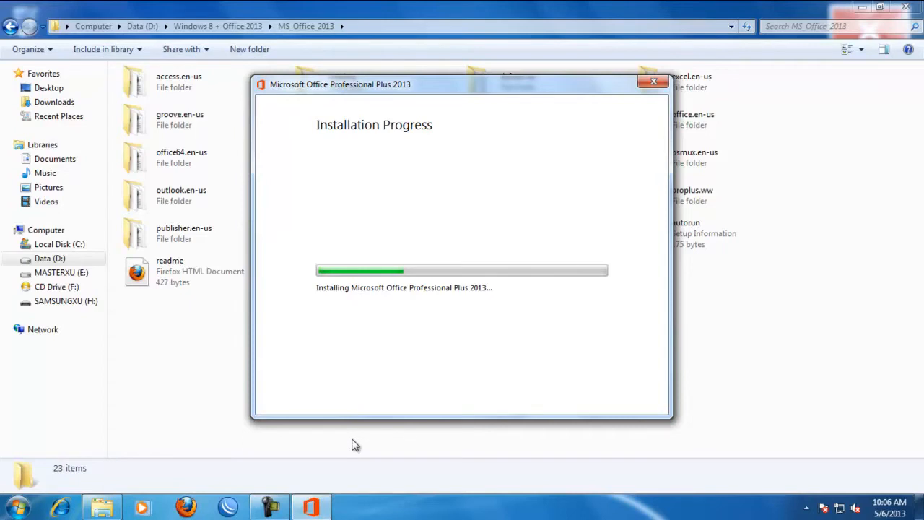
mouse_move(408, 328)
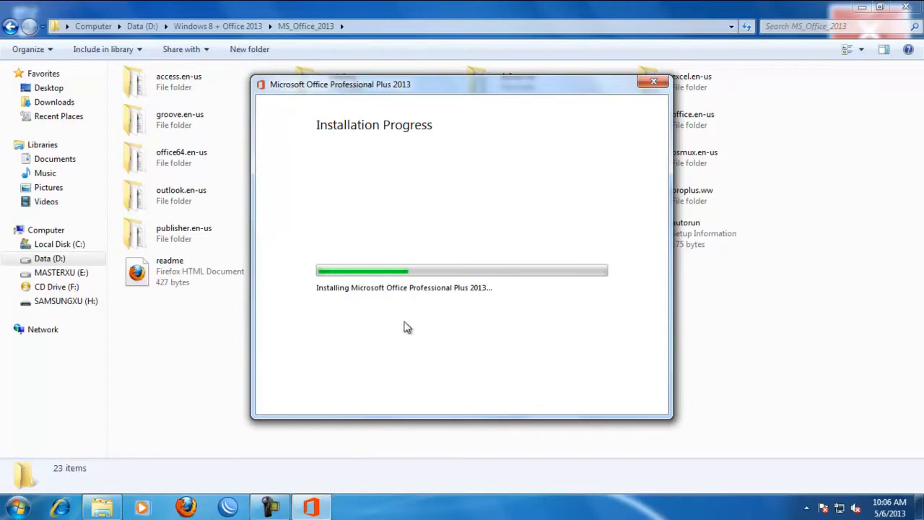
mouse_move(586, 226)
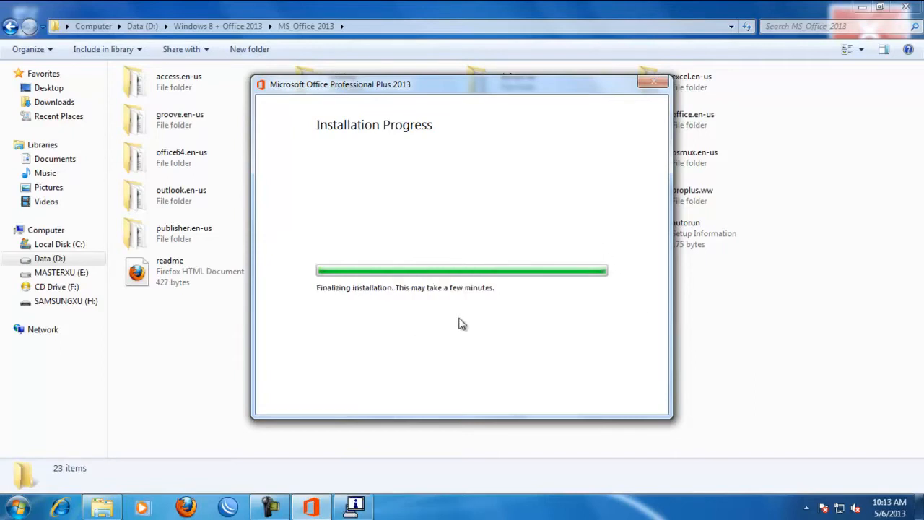
mouse_move(457, 328)
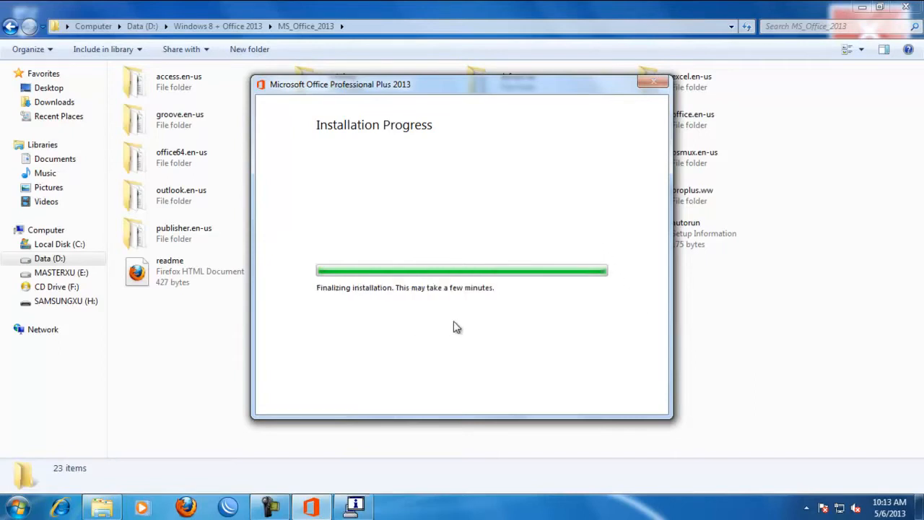
mouse_move(461, 322)
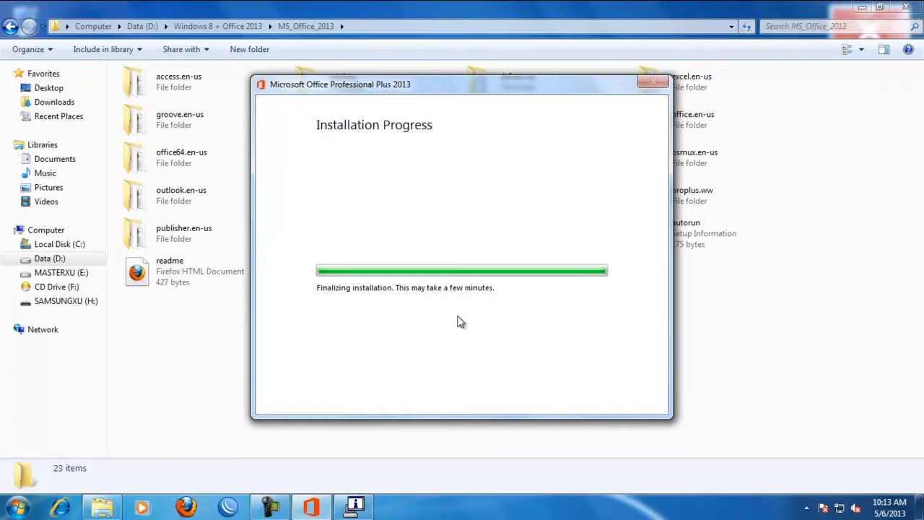
mouse_move(469, 332)
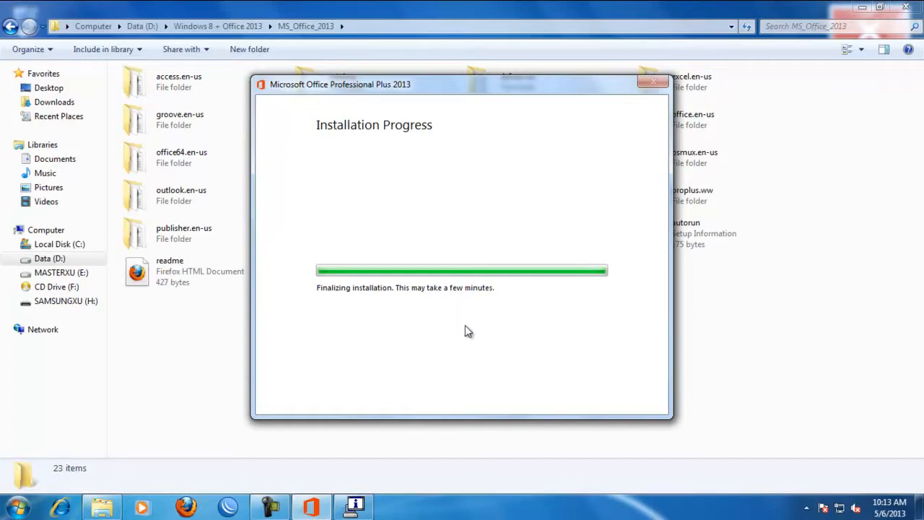
mouse_move(631, 329)
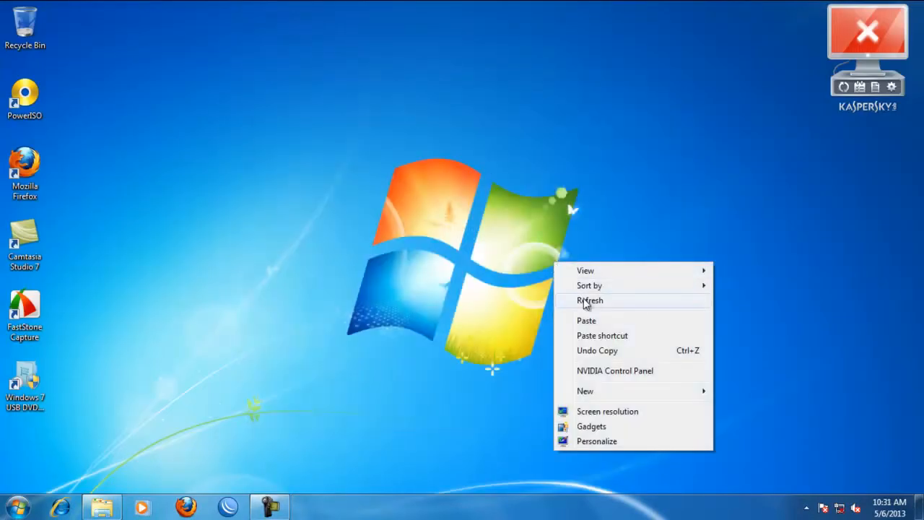
Launch Word 2013 from the Start menu's All Programs list.
click(20, 512)
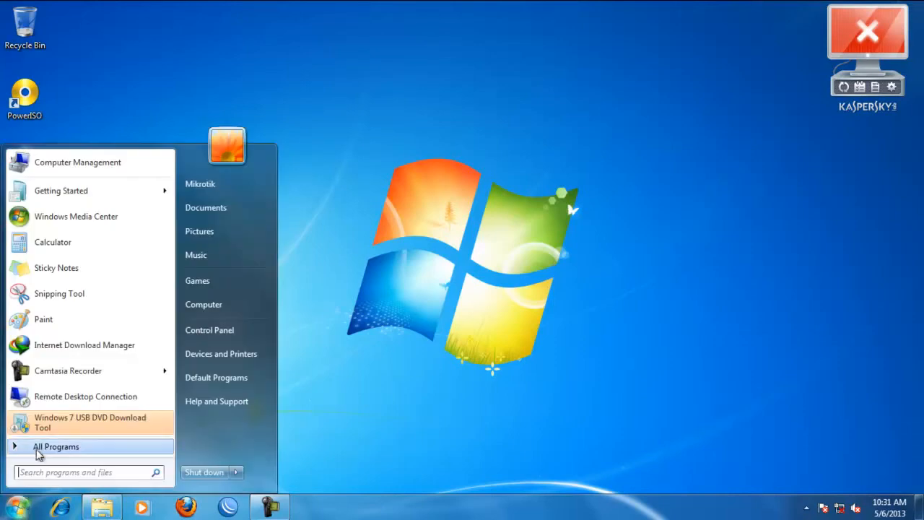
click(56, 446)
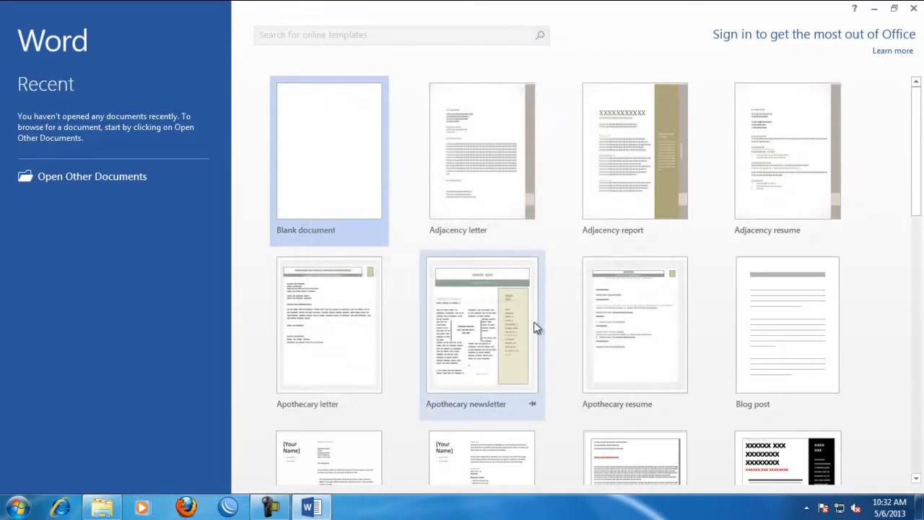
mouse_move(346, 188)
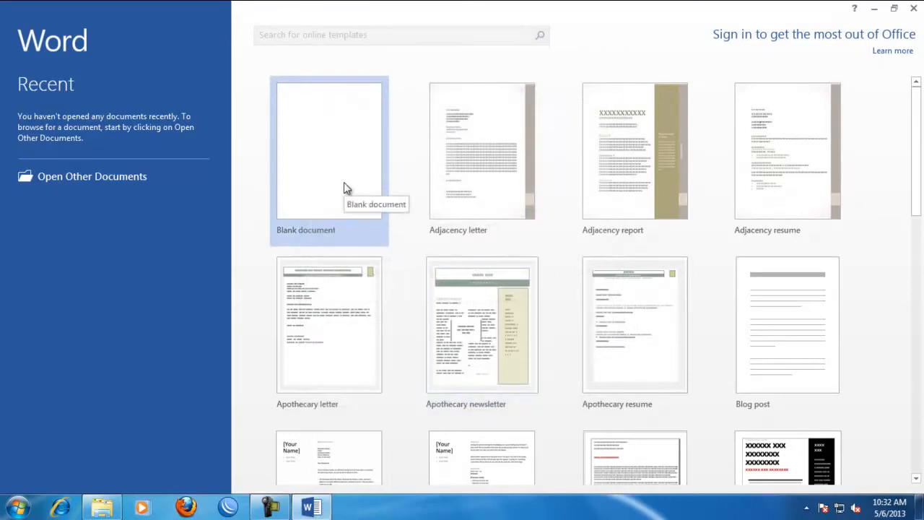
Create a blank document and dismiss the Office welcome and SkyDrive introduction screens.
click(329, 152)
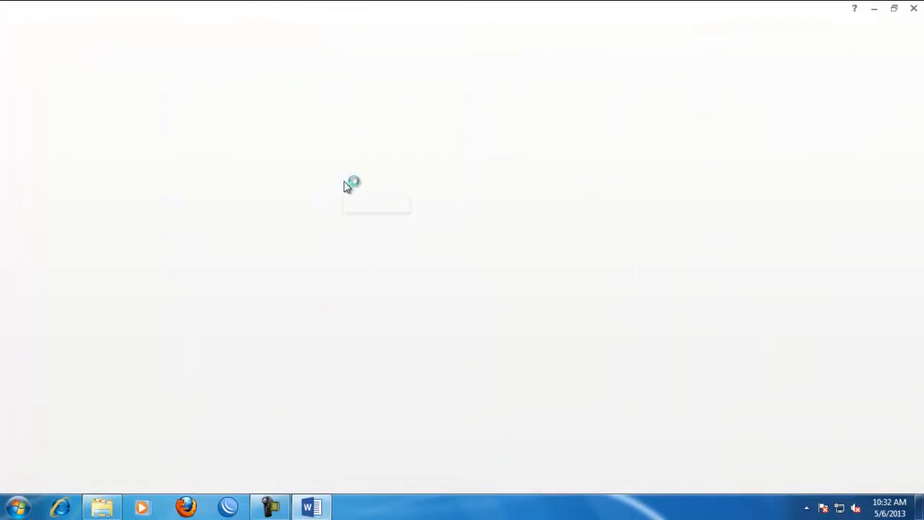
click(309, 506)
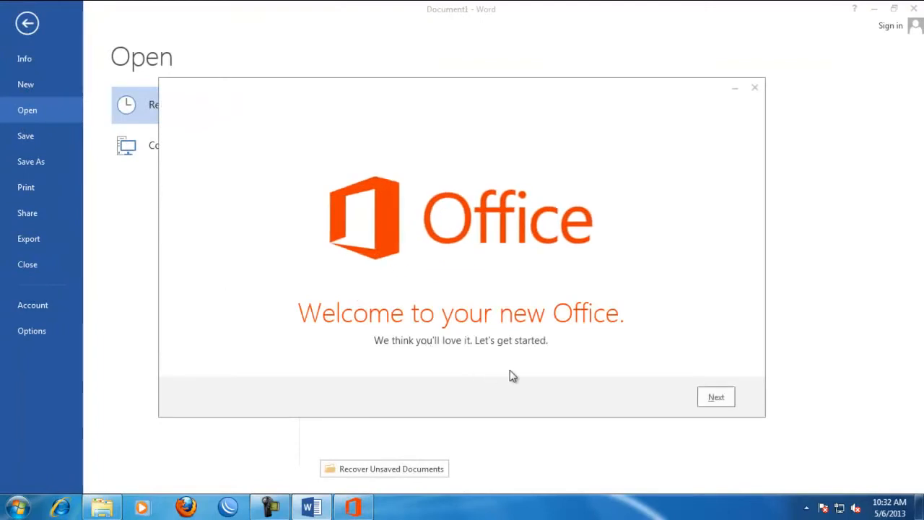
click(717, 396)
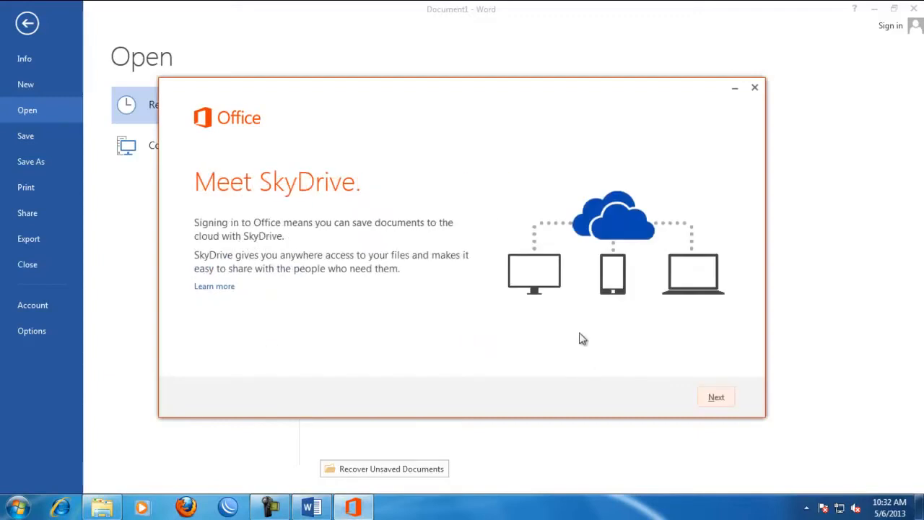
click(755, 88)
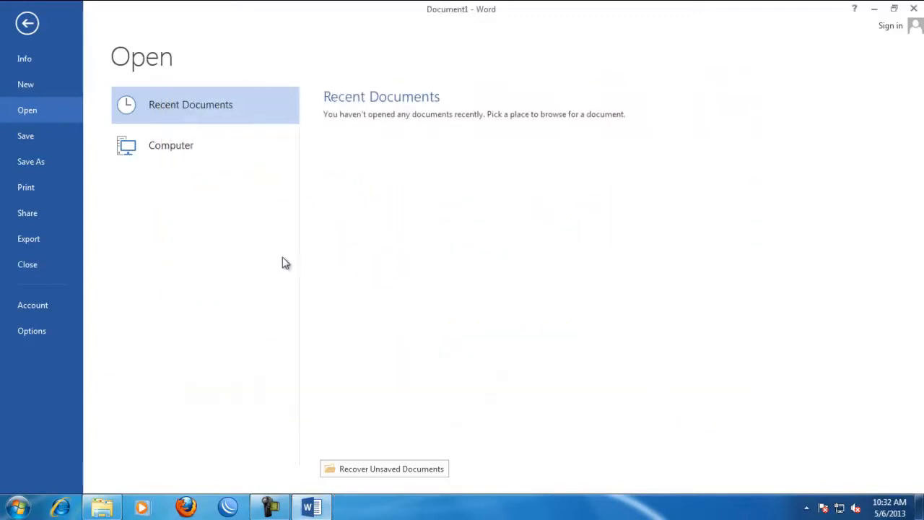
View the Account page showing Office Professional Plus 2013 needs activation.
click(33, 305)
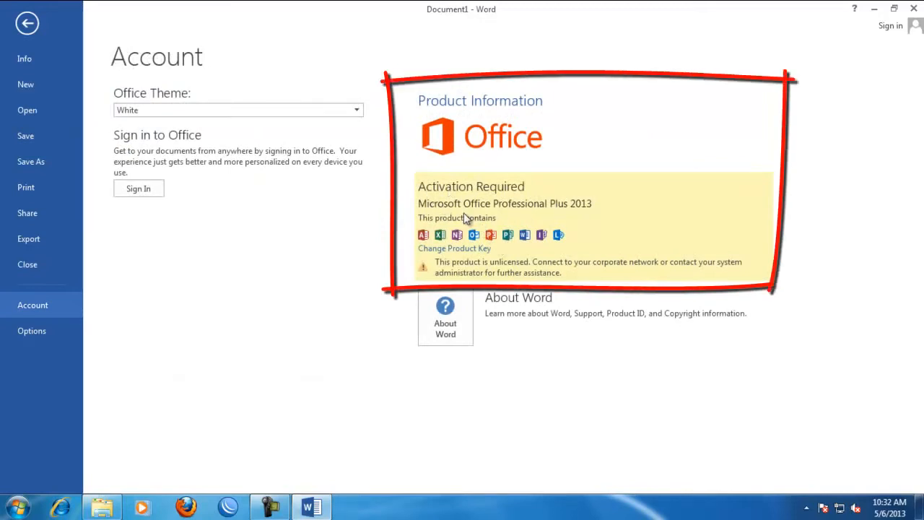
mouse_move(817, 11)
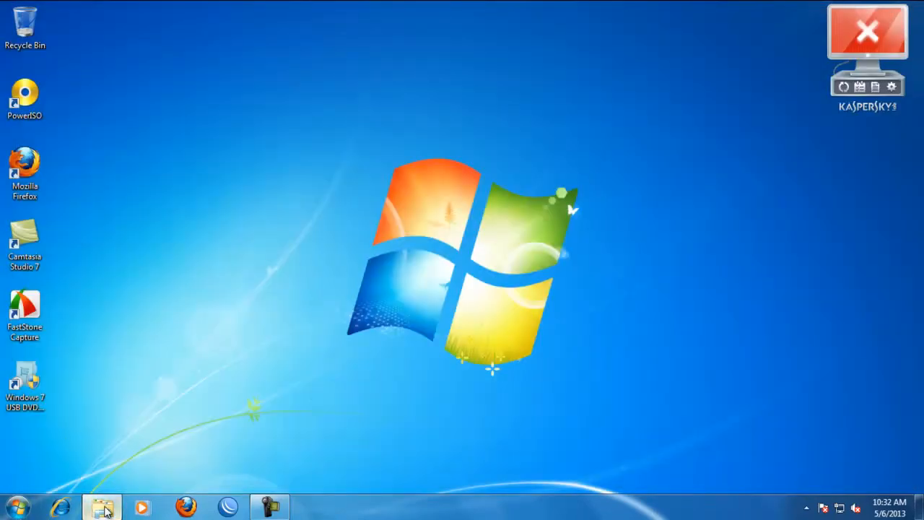
Navigate Explorer from Windows 8 + Office 2013 into the Office 2013 Aktivasi-By Hani folder.
click(99, 504)
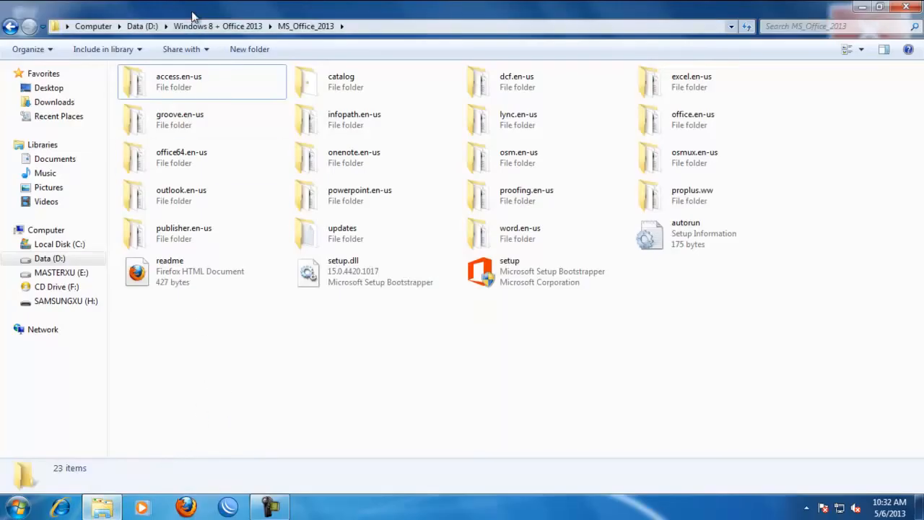
click(220, 26)
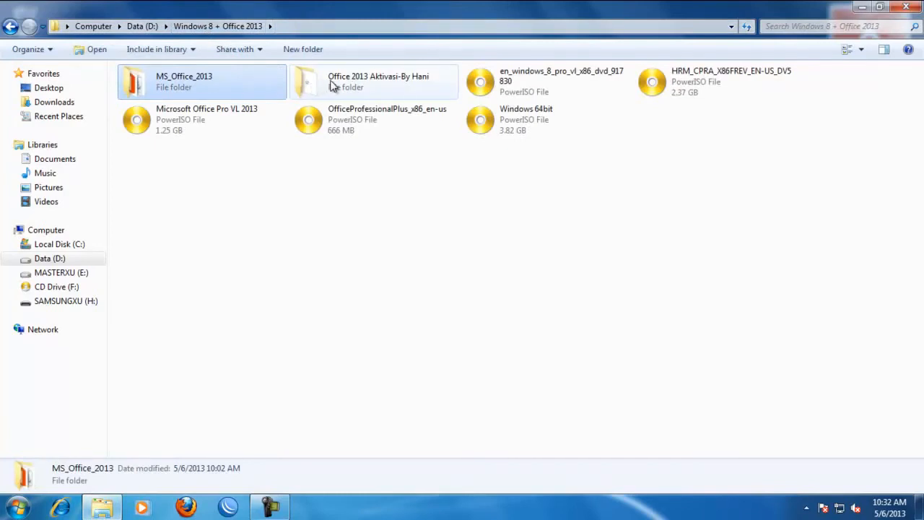
double_click(376, 81)
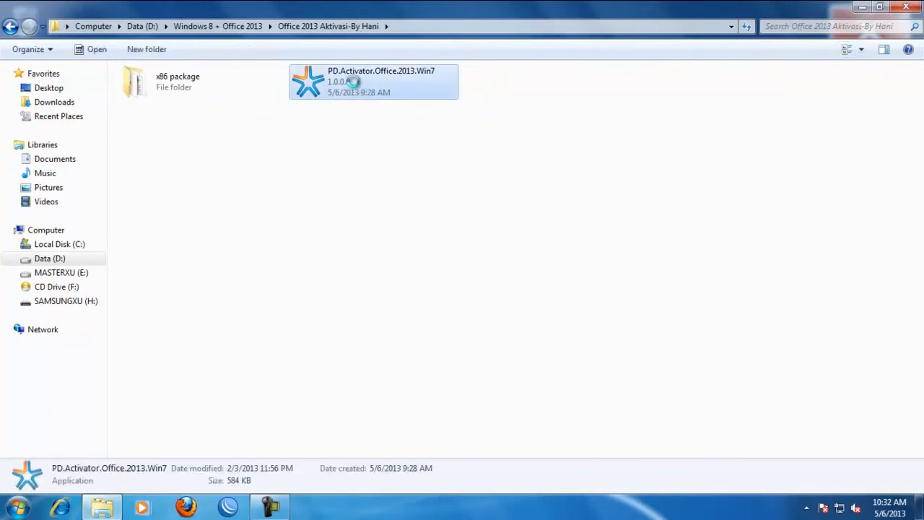
right_click(352, 81)
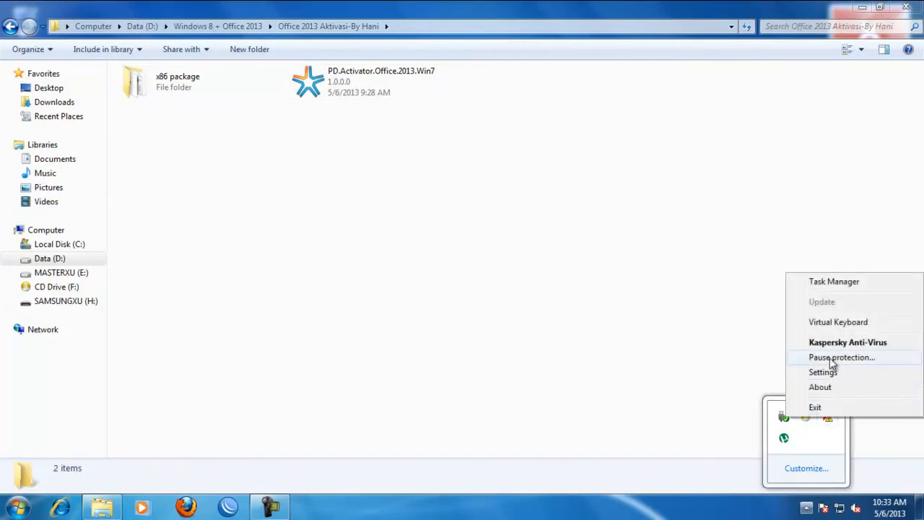
Pause Kaspersky protection and run PD.Activator.Office.2013.Win7.
click(841, 357)
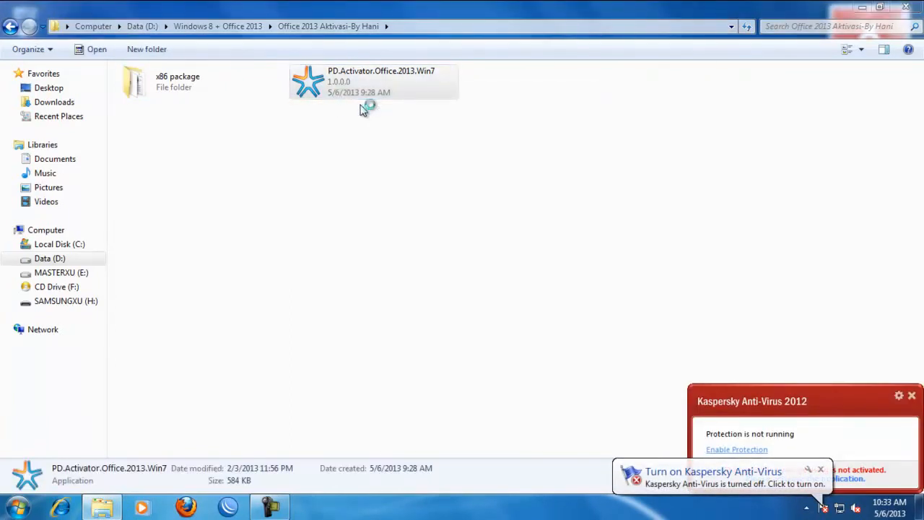
double_click(309, 81)
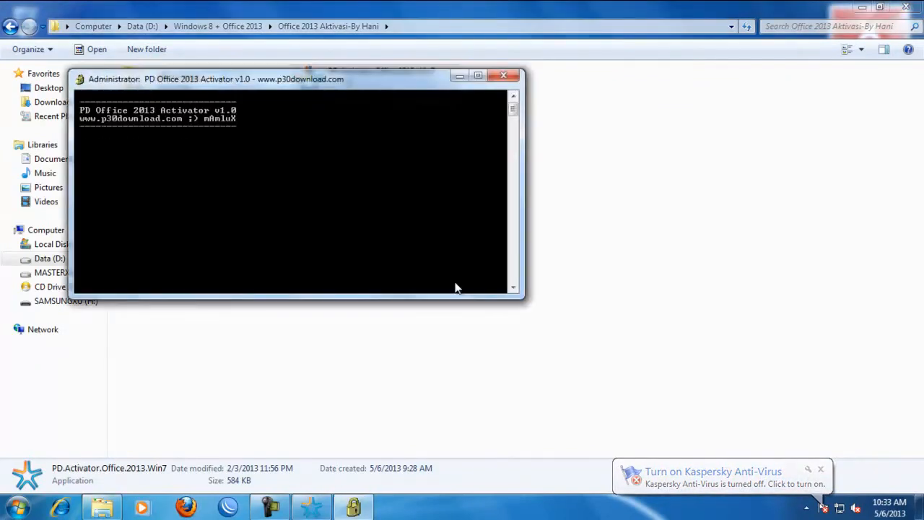